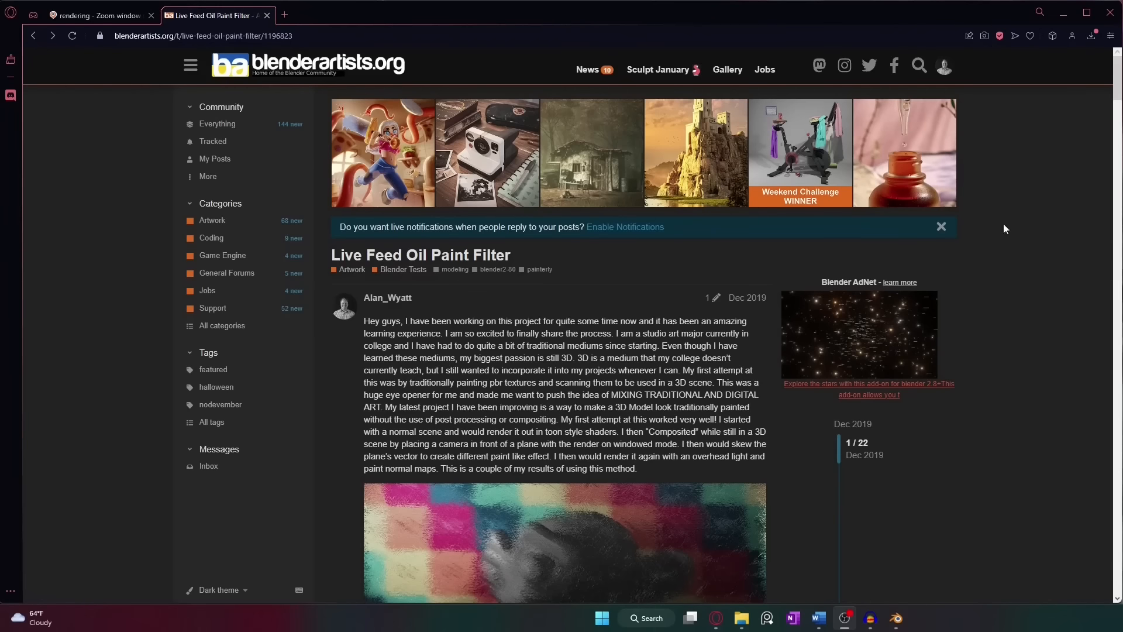
Step: Scroll through the Live Feed Oil Paint Filter thread, then switch to the 'rendering - Zoom window' question
{"action": "scroll", "scroll_direction": "down", "scroll_amount": 3}
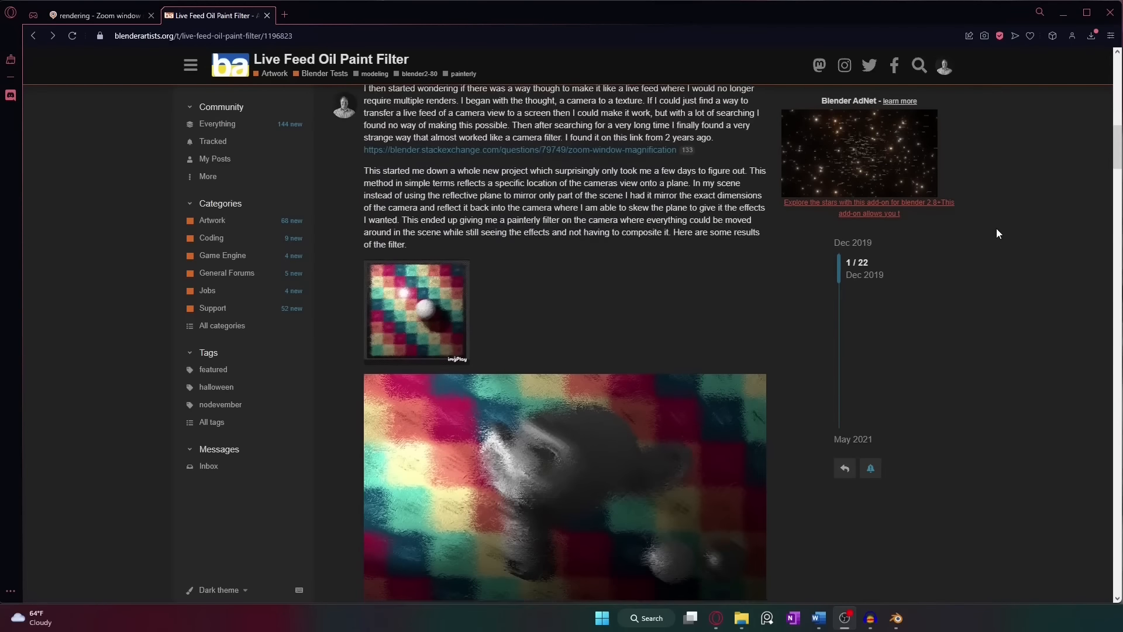
{"action": "scroll", "scroll_direction": "down", "scroll_amount": 3}
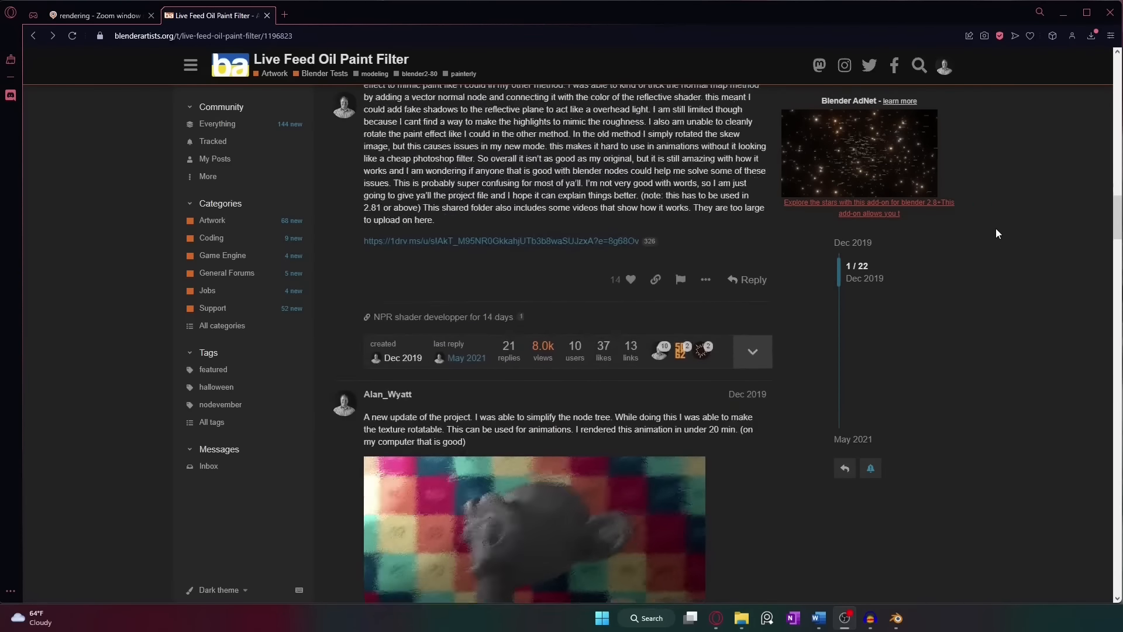
{"action": "scroll", "scroll_direction": "down", "scroll_amount": 3}
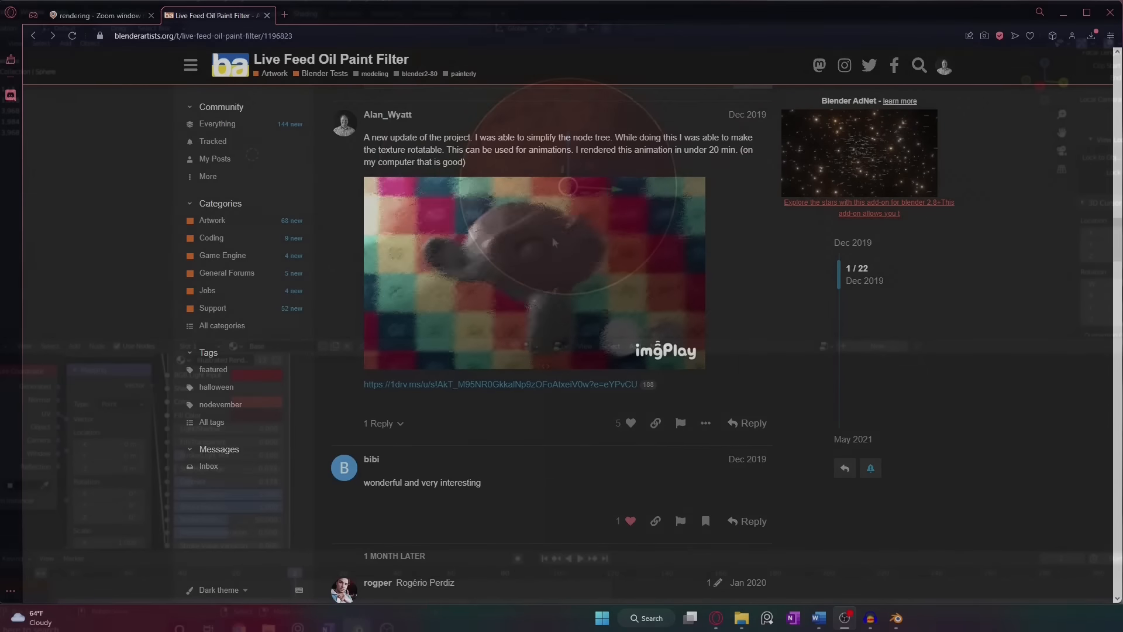
{"action": "left_click", "coordinate": [103, 15]}
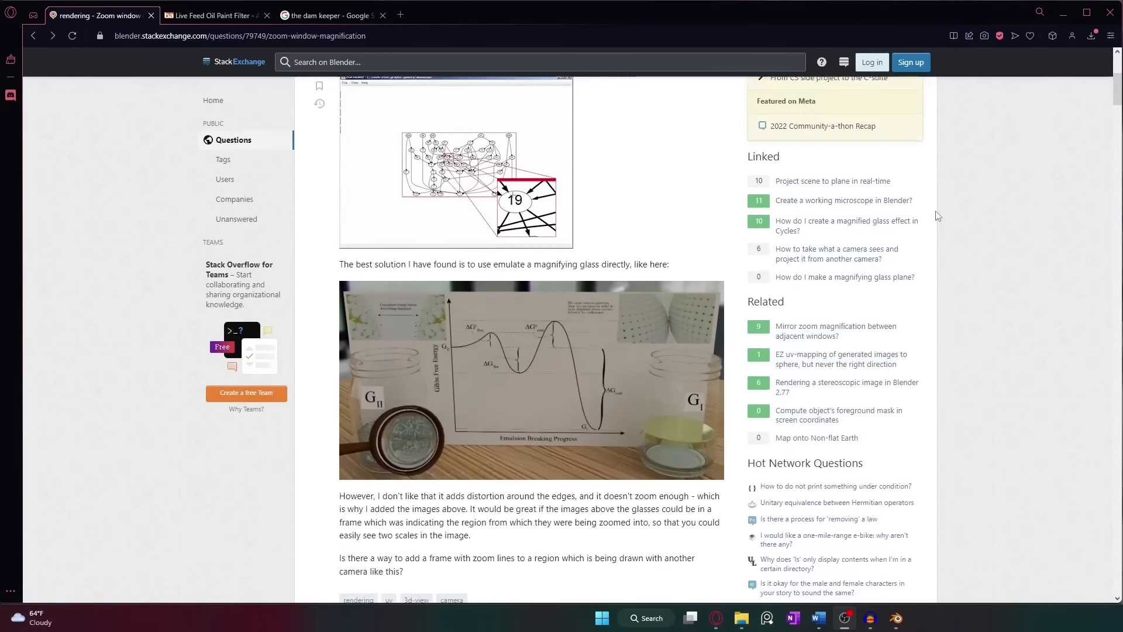
{"action": "scroll", "scroll_direction": "down", "scroll_amount": 3}
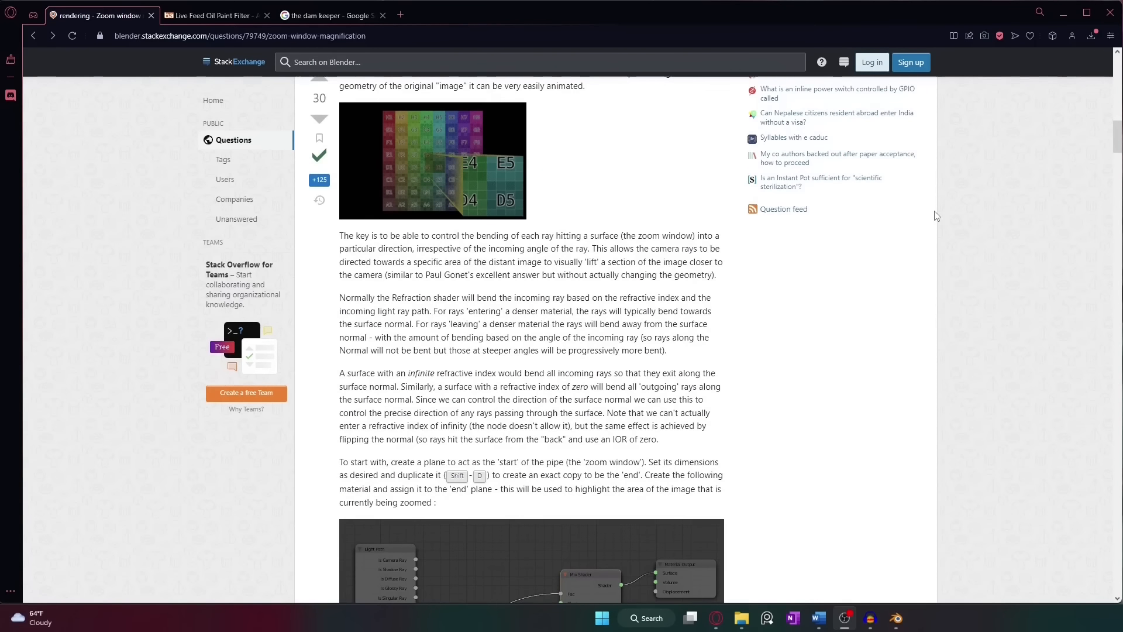
{"action": "scroll", "scroll_direction": "down", "scroll_amount": 3}
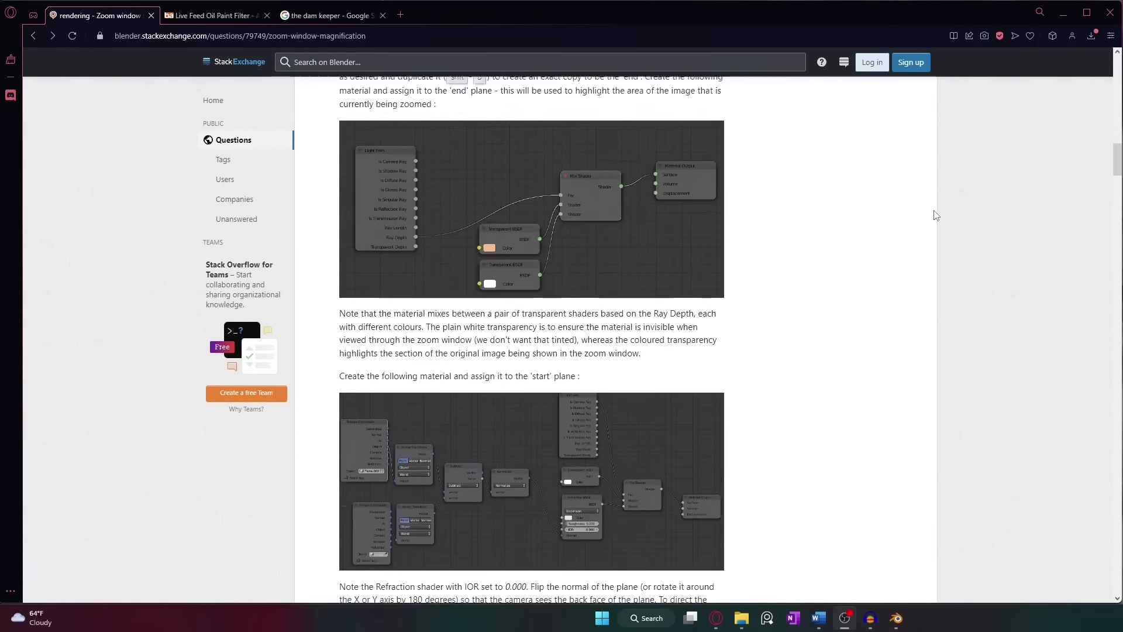
{"action": "scroll", "scroll_direction": "down", "scroll_amount": 3}
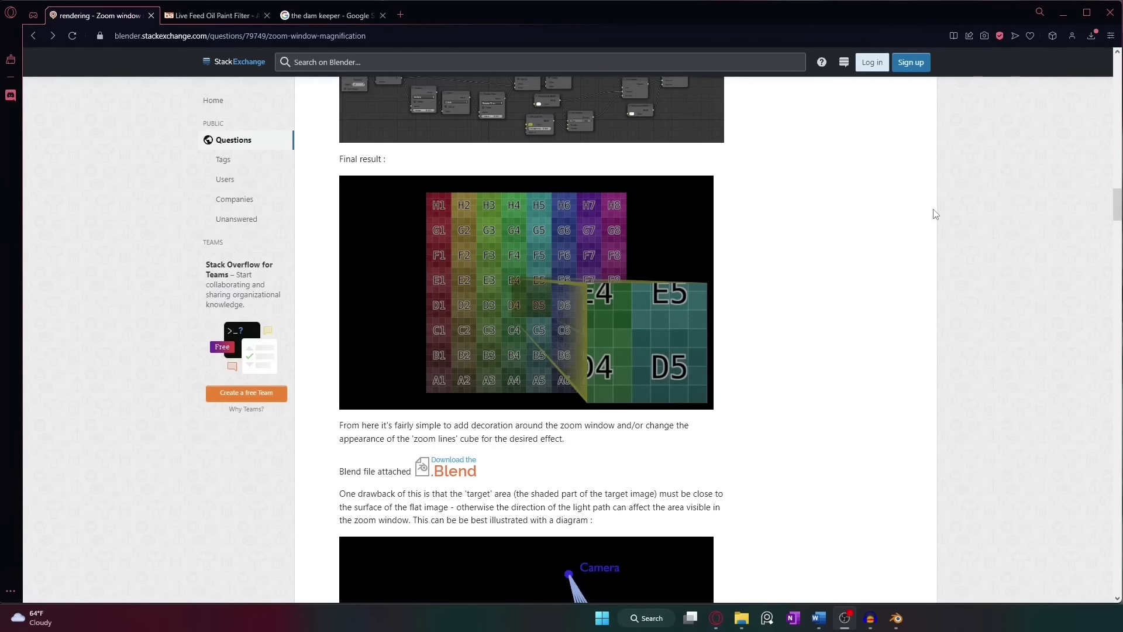
{"action": "scroll", "scroll_direction": "down", "scroll_amount": 3}
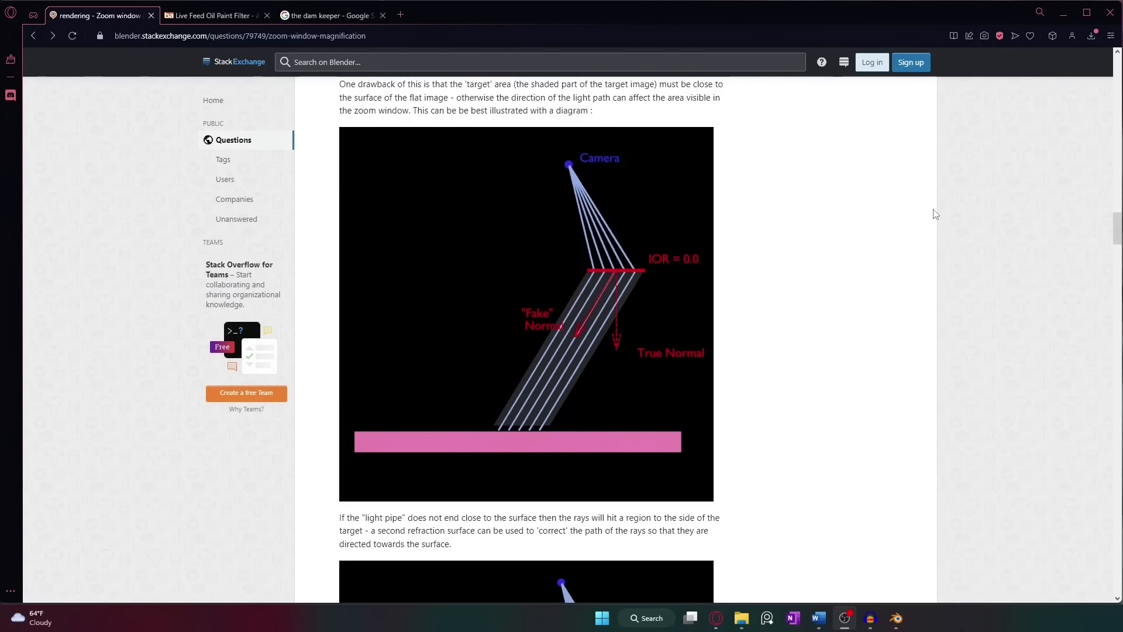
{"action": "scroll", "scroll_direction": "down", "scroll_amount": 3}
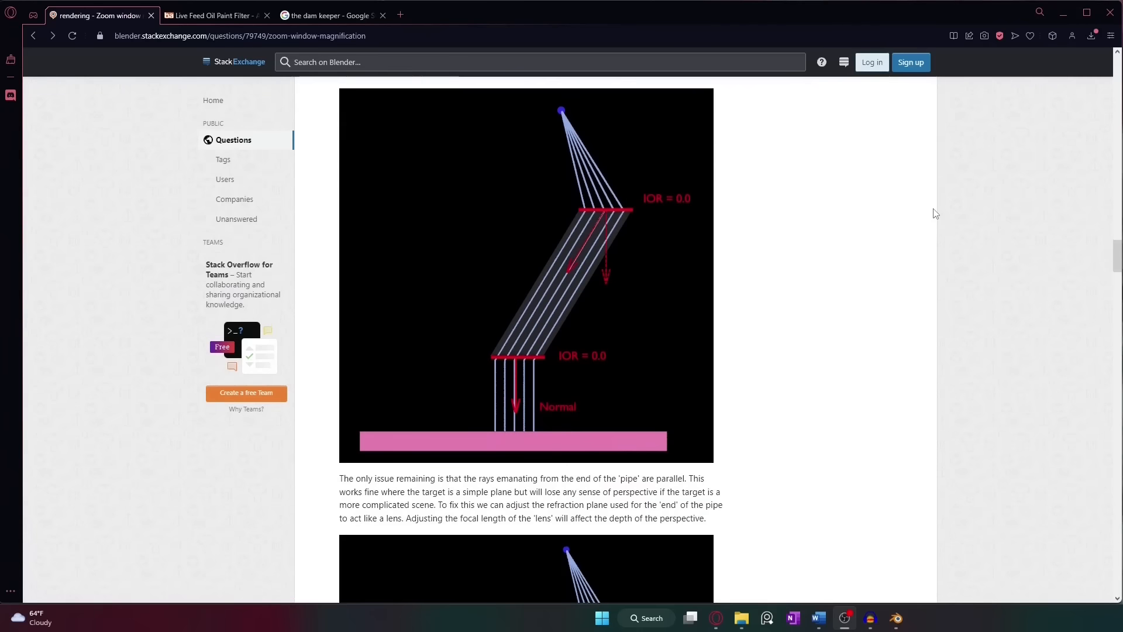
{"action": "scroll", "scroll_direction": "down", "scroll_amount": 3}
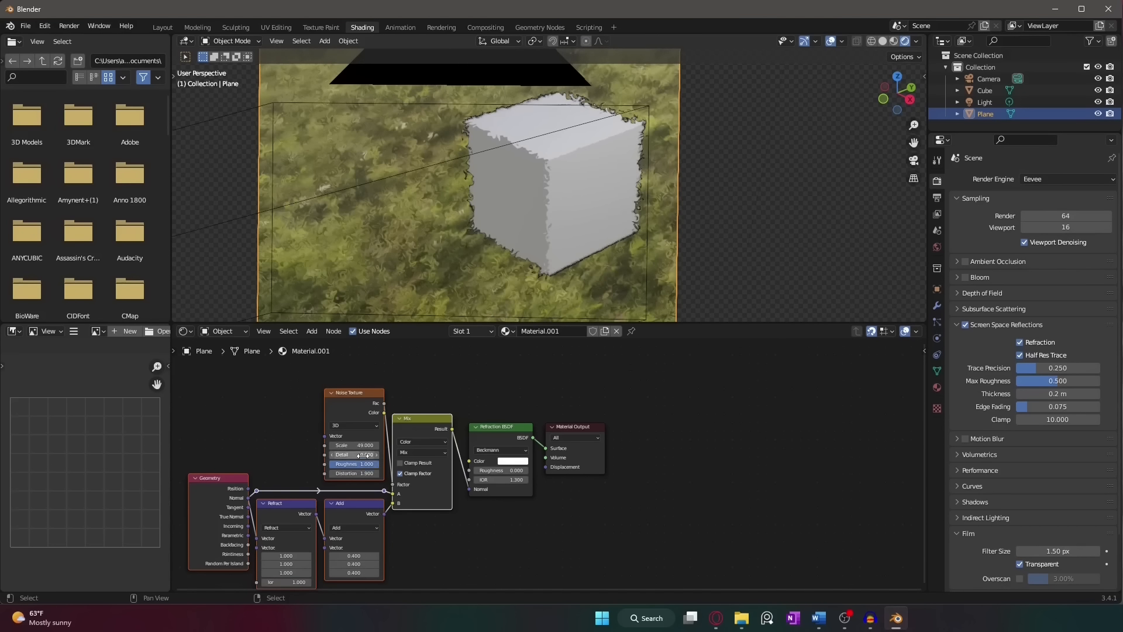
Step: Pan to the plane's Geometry, Refract, Noise Texture, Mix and Refraction BSDF nodes
{"action": "left_click_drag", "start_coordinate": [351, 454], "coordinate": [365, 454]}
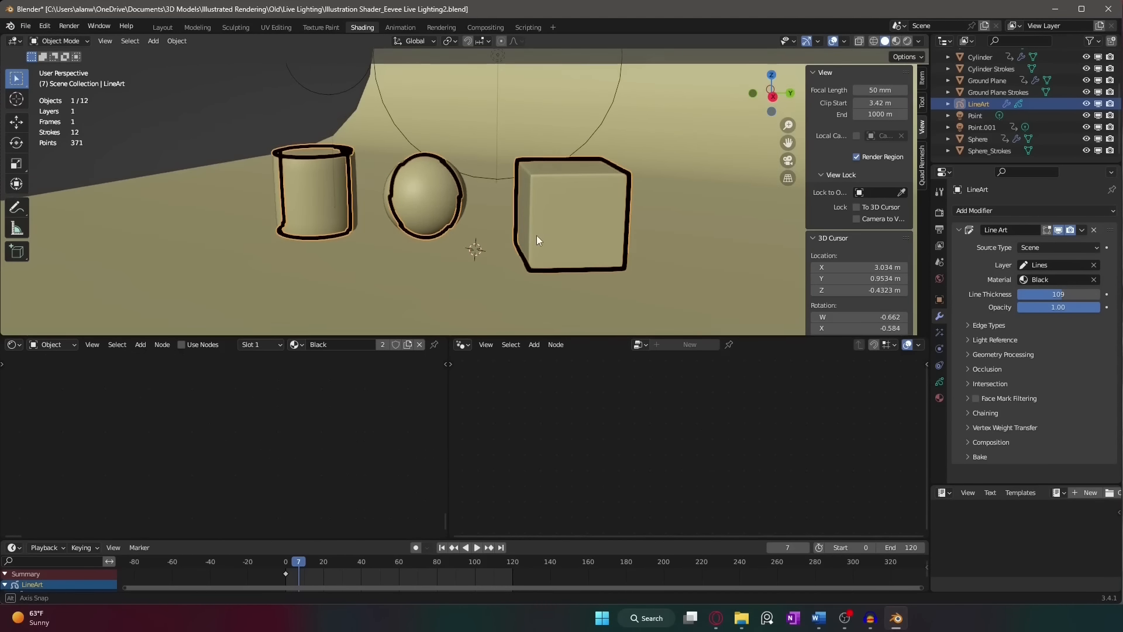
{"action": "mouse_move", "coordinate": [1073, 298]}
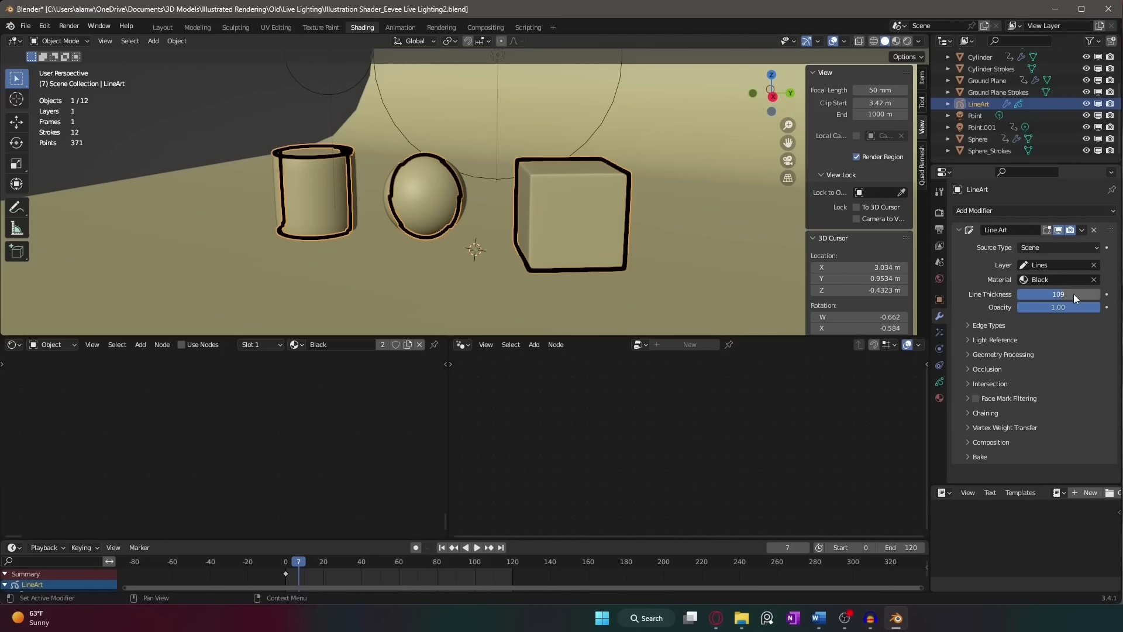
Step: Drag the Line Art modifier's Line Thickness from 109 down to 7
{"action": "left_click_drag", "start_coordinate": [1058, 294], "coordinate": [1024, 293]}
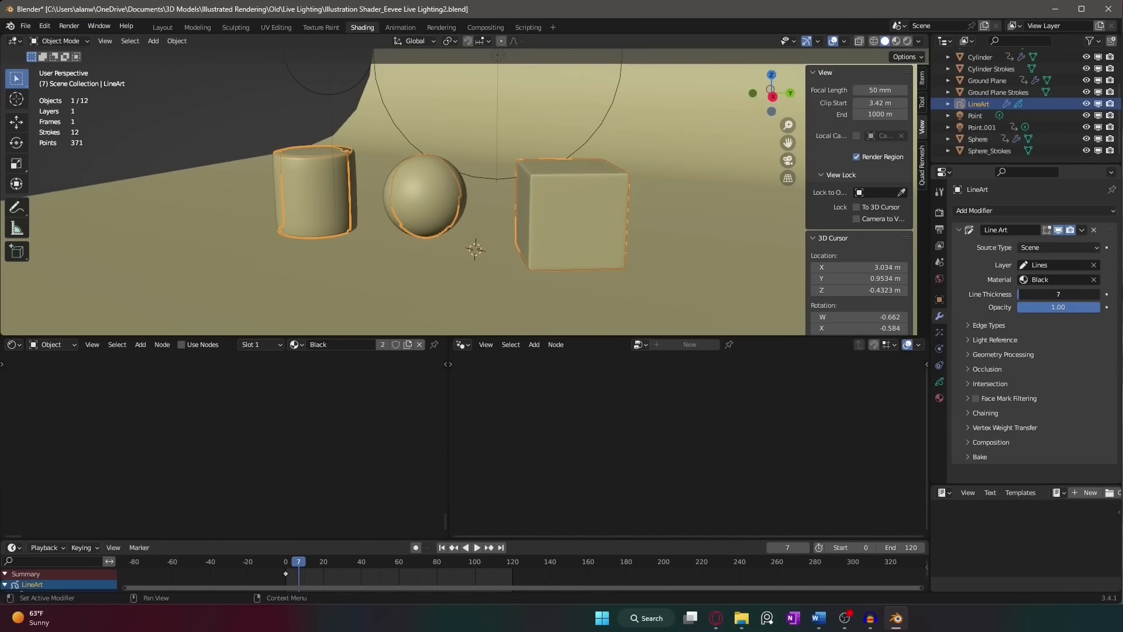
{"action": "left_click_drag", "start_coordinate": [1038, 293], "coordinate": [1075, 294]}
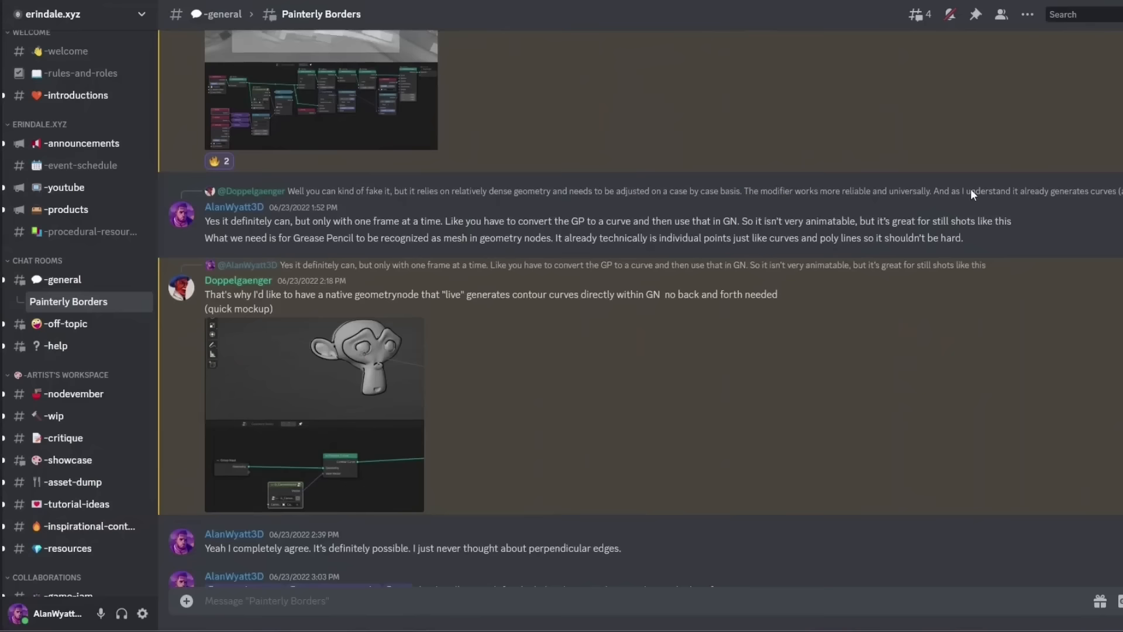
Step: Open the Painterly Borders thread about contour curves in geometry nodes
{"action": "left_click", "coordinate": [56, 346]}
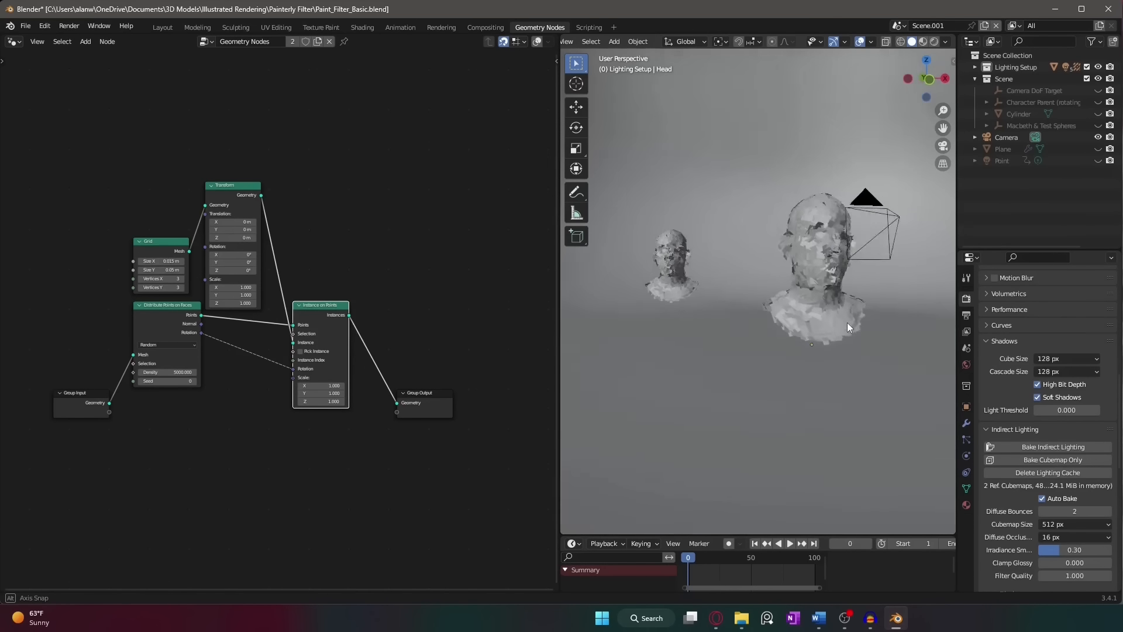
Step: Switch the viewport to Camera Perspective to see the stroke-covered head bust
{"action": "left_click", "coordinate": [942, 145]}
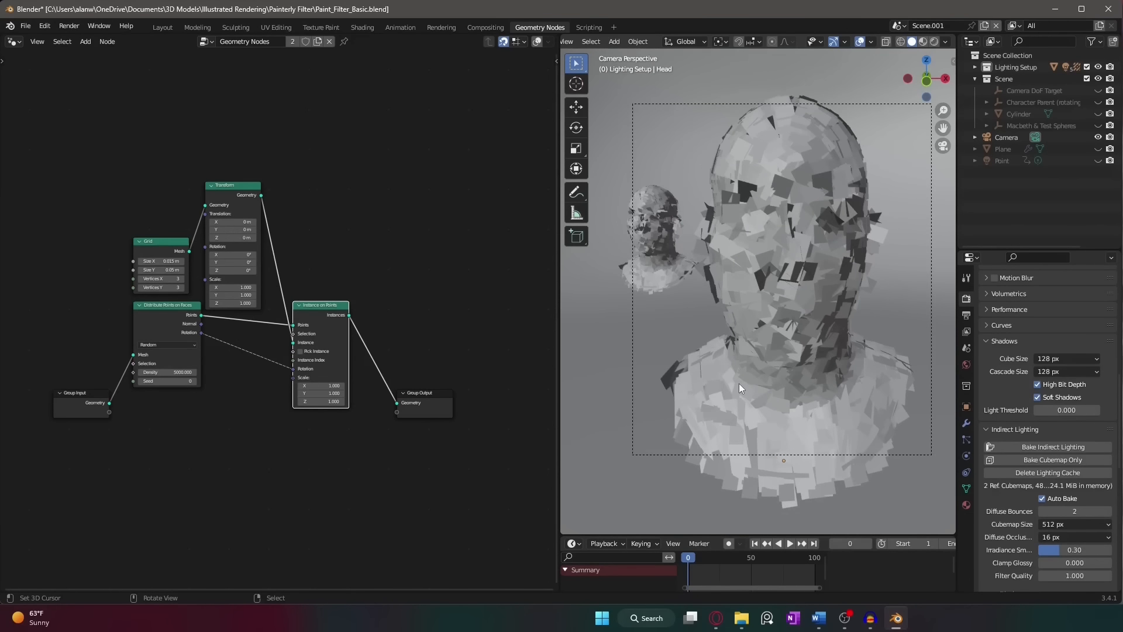
{"action": "mouse_move", "coordinate": [665, 280]}
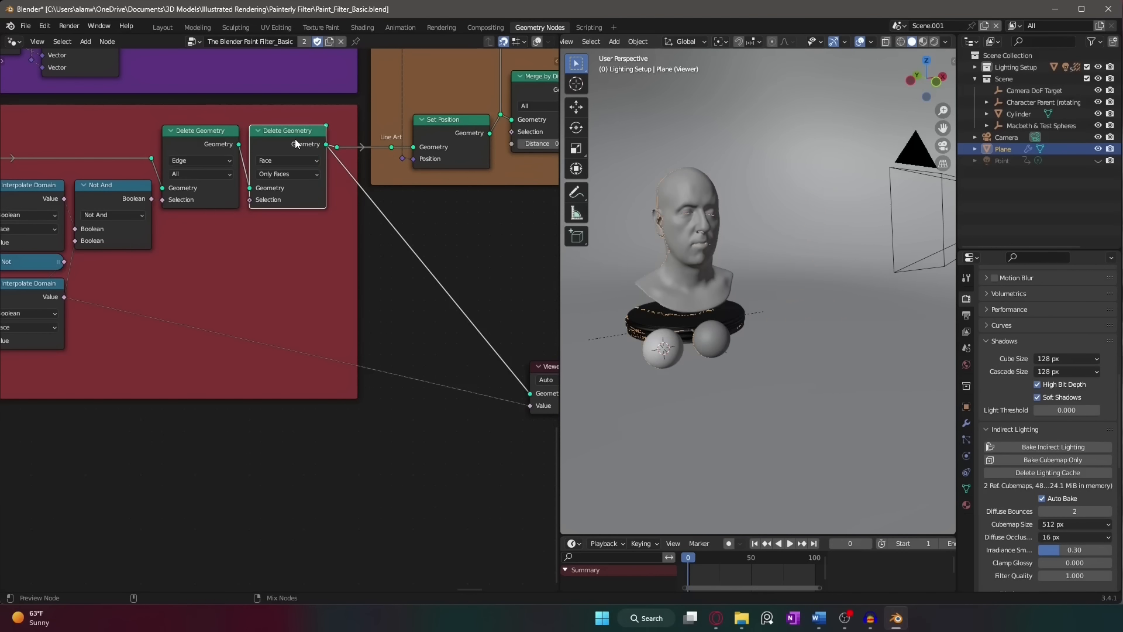
{"action": "mouse_move", "coordinate": [389, 324]}
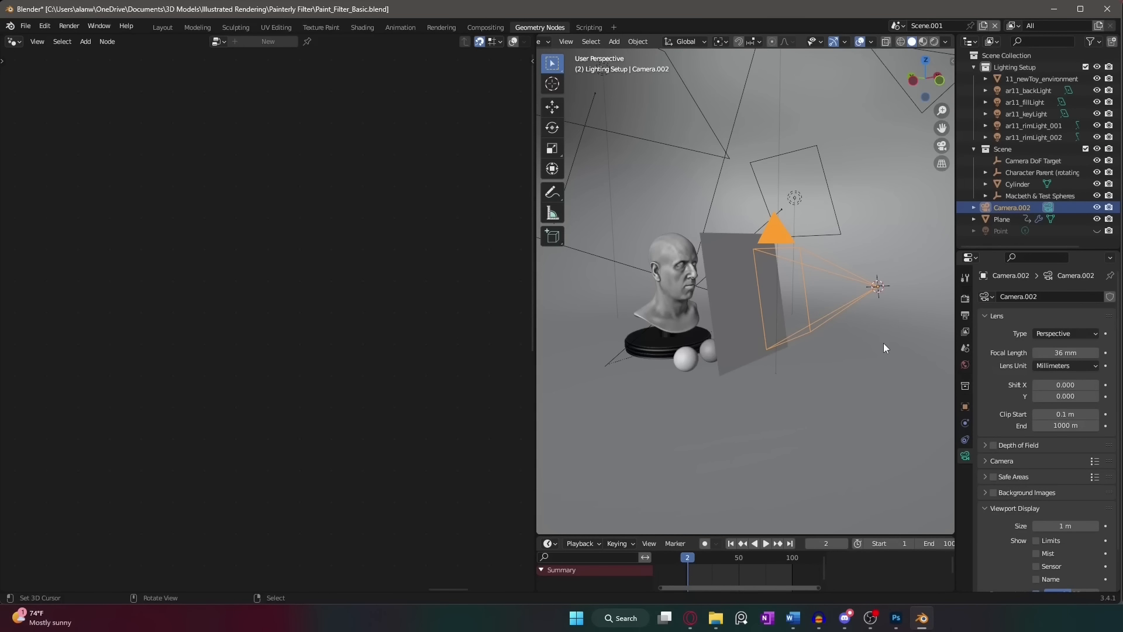
Step: Move Camera.002 about -0.21 m along X, with its parented plane following
{"action": "left_click_drag", "start_coordinate": [878, 287], "coordinate": [840, 287]}
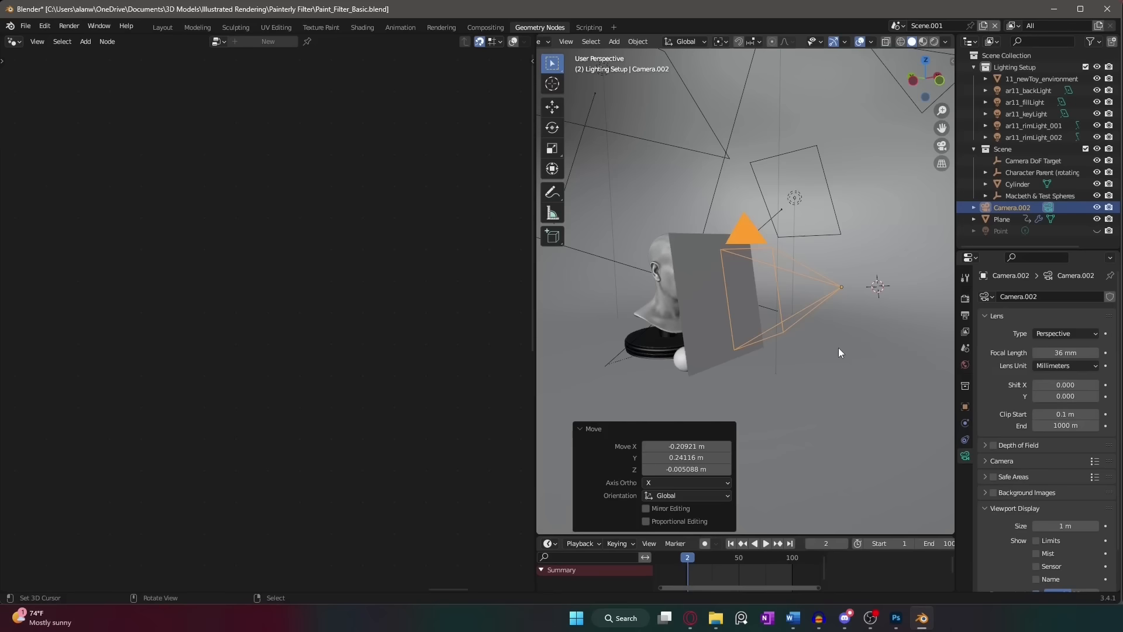
{"action": "key", "text": "r"}
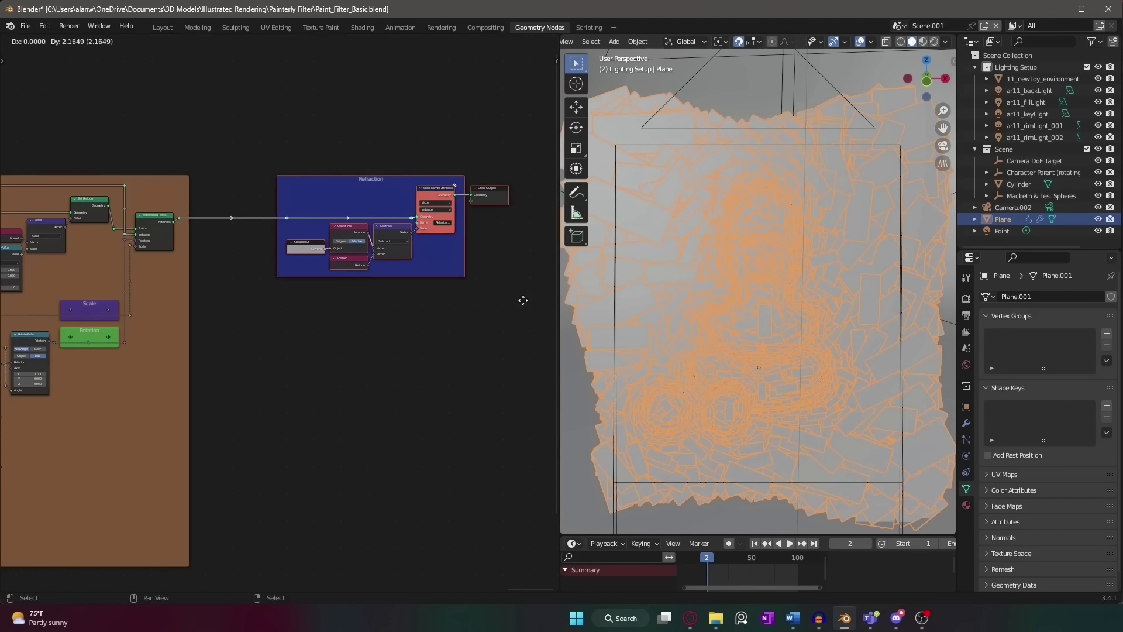
Step: Zoom into the stroke node tree and show the Eevee Render Properties at 32 samples
{"action": "left_click_drag", "start_coordinate": [523, 300], "coordinate": [440, 290]}
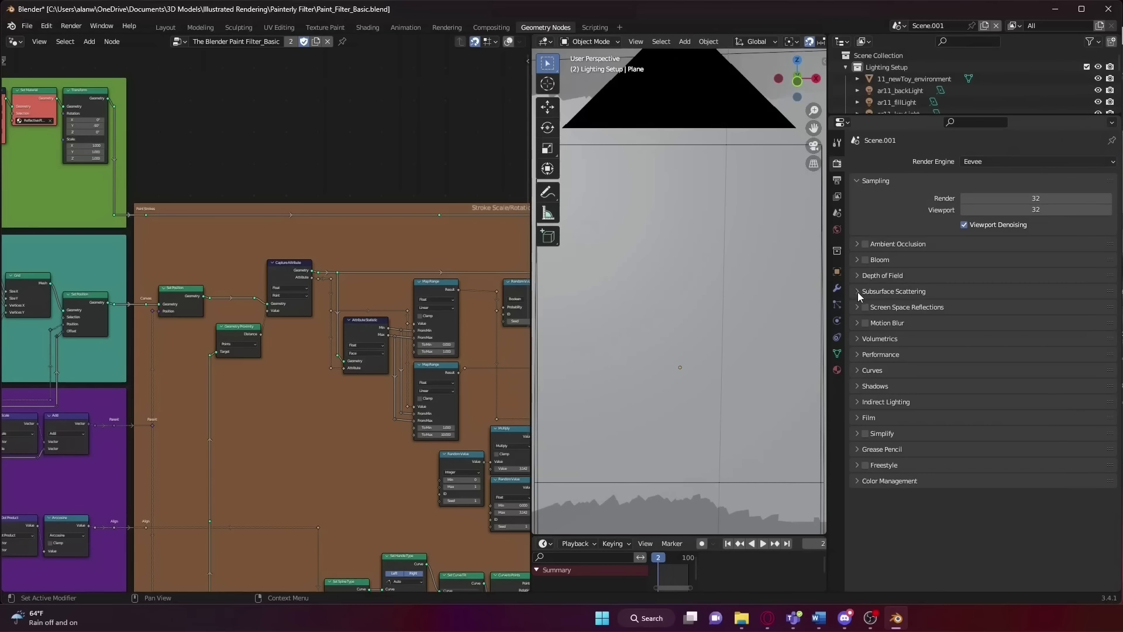
Step: Enable Screen Space Reflections with Refraction and maximum trace precision
{"action": "left_click", "coordinate": [864, 307]}
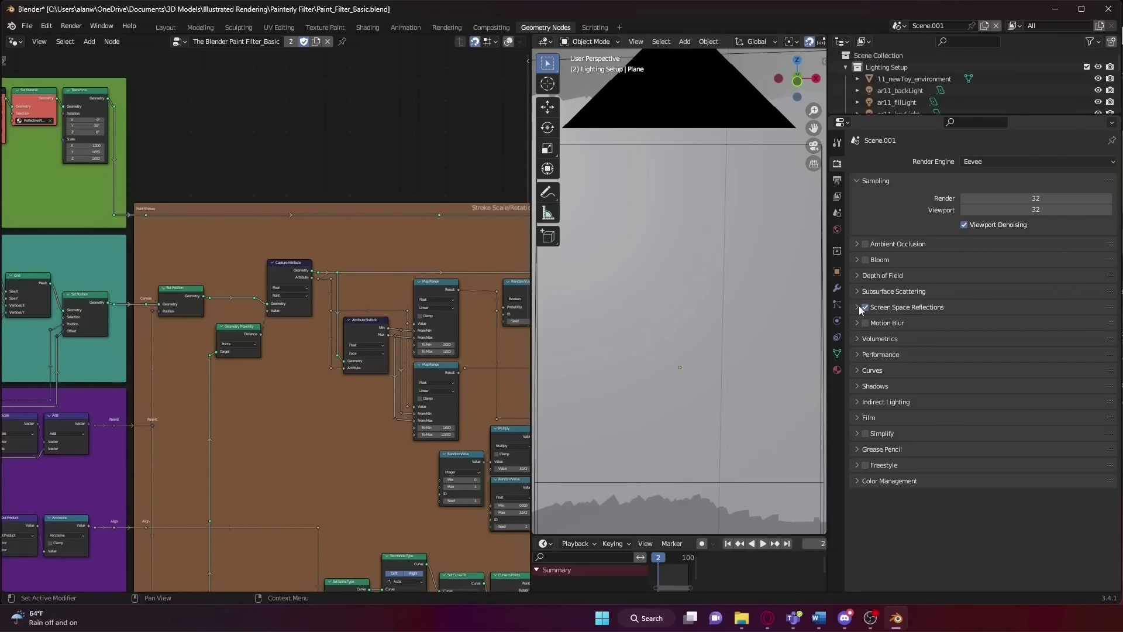
{"action": "left_click", "coordinate": [857, 307]}
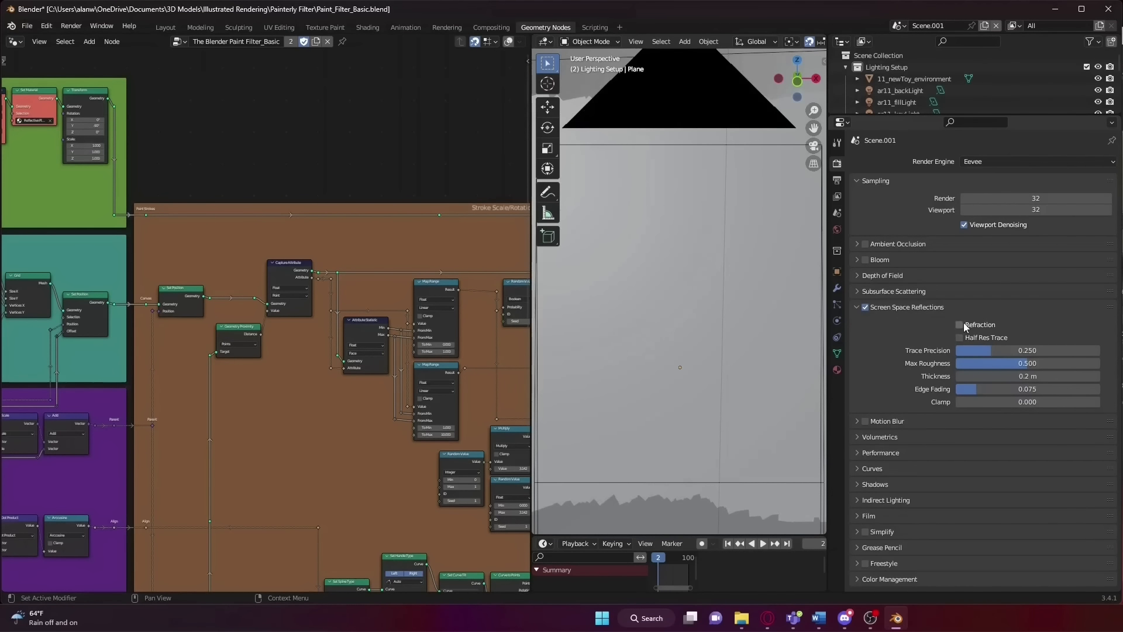
{"action": "left_click", "coordinate": [959, 325]}
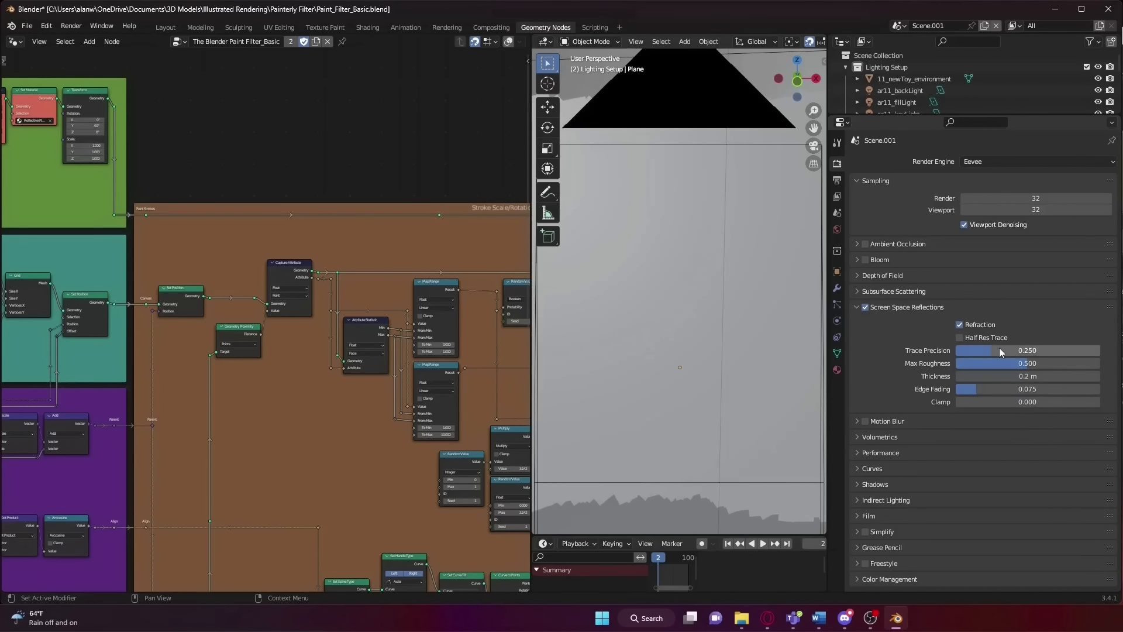
{"action": "left_click_drag", "start_coordinate": [974, 350], "coordinate": [1089, 350]}
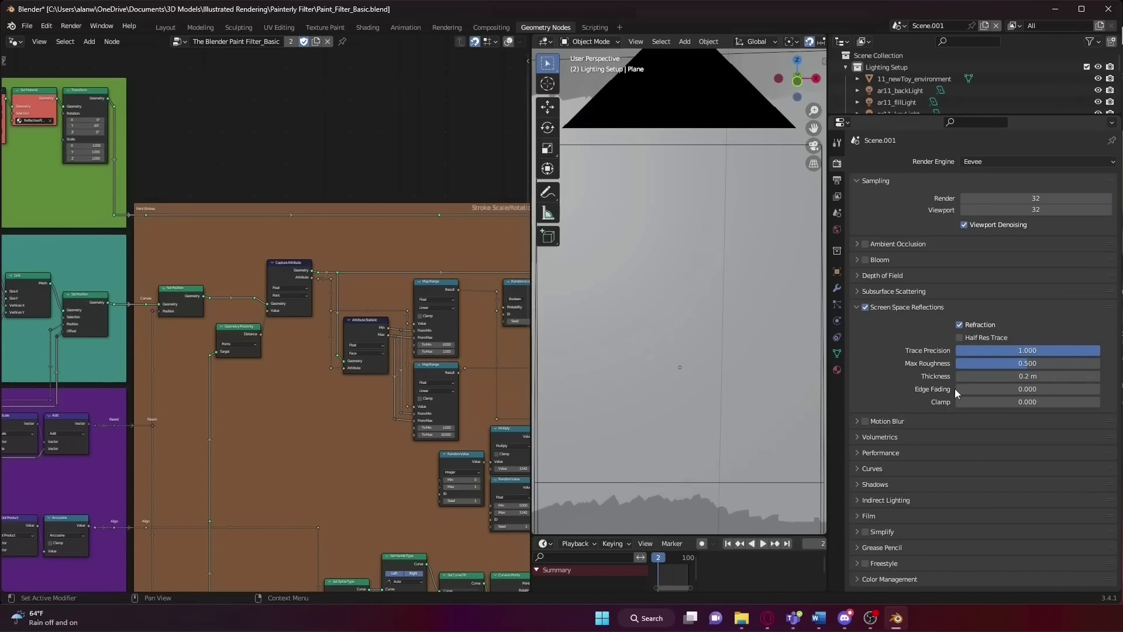
{"action": "mouse_move", "coordinate": [892, 383]}
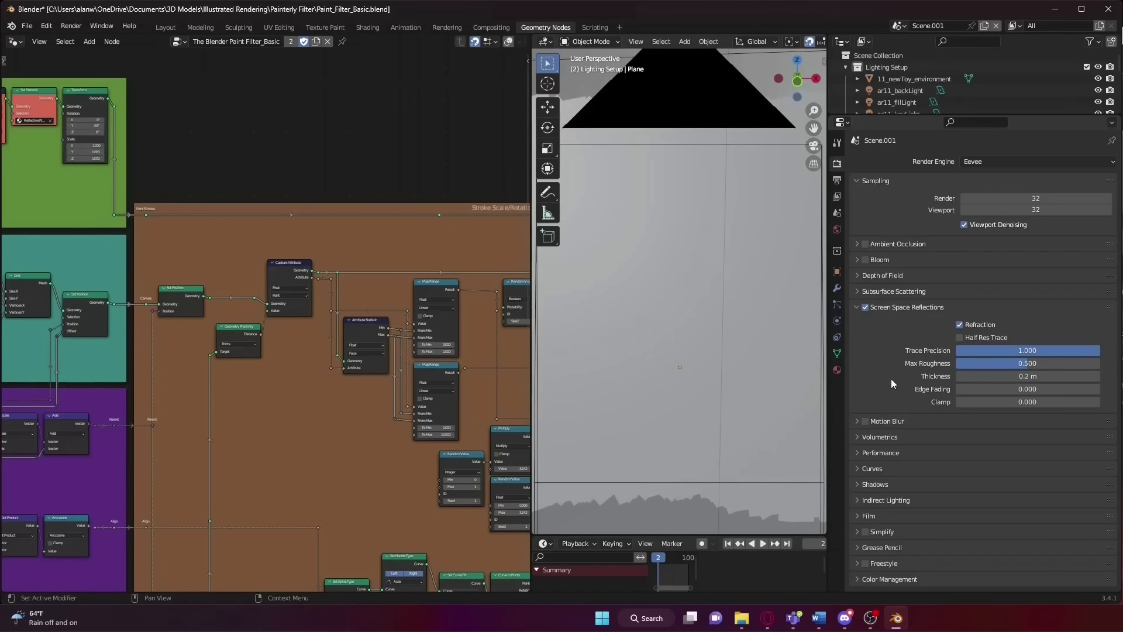
Step: Enable film overscan and set it to 15%
{"action": "left_click", "coordinate": [858, 515]}
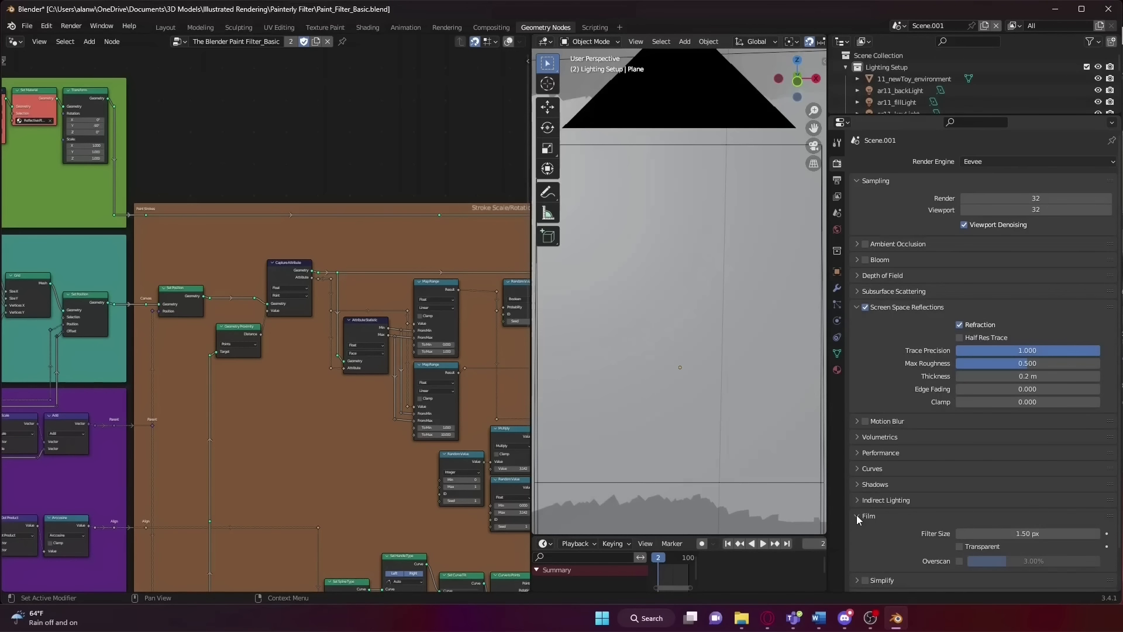
{"action": "scroll", "scroll_direction": "down", "scroll_amount": 3}
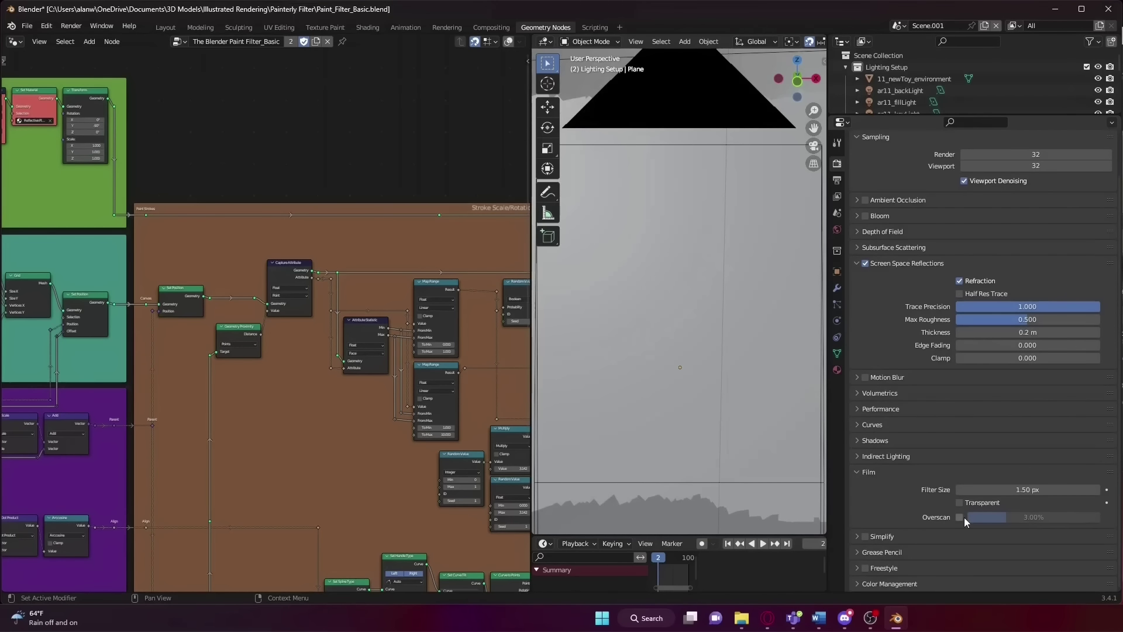
{"action": "left_click", "coordinate": [959, 517]}
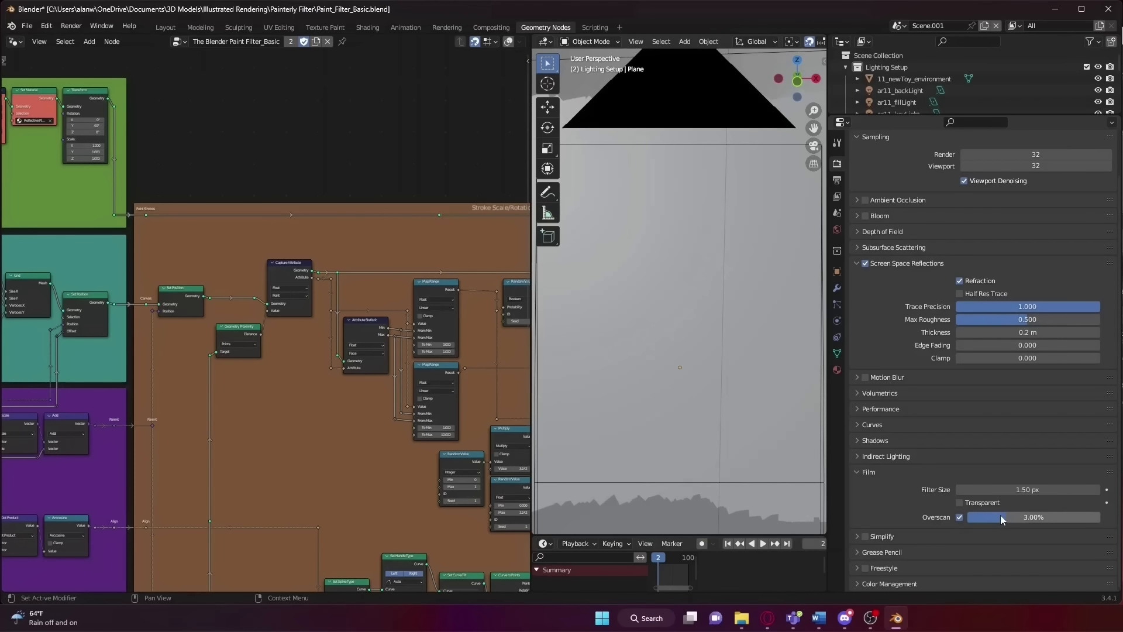
{"action": "left_click_drag", "start_coordinate": [982, 516], "coordinate": [1053, 516]}
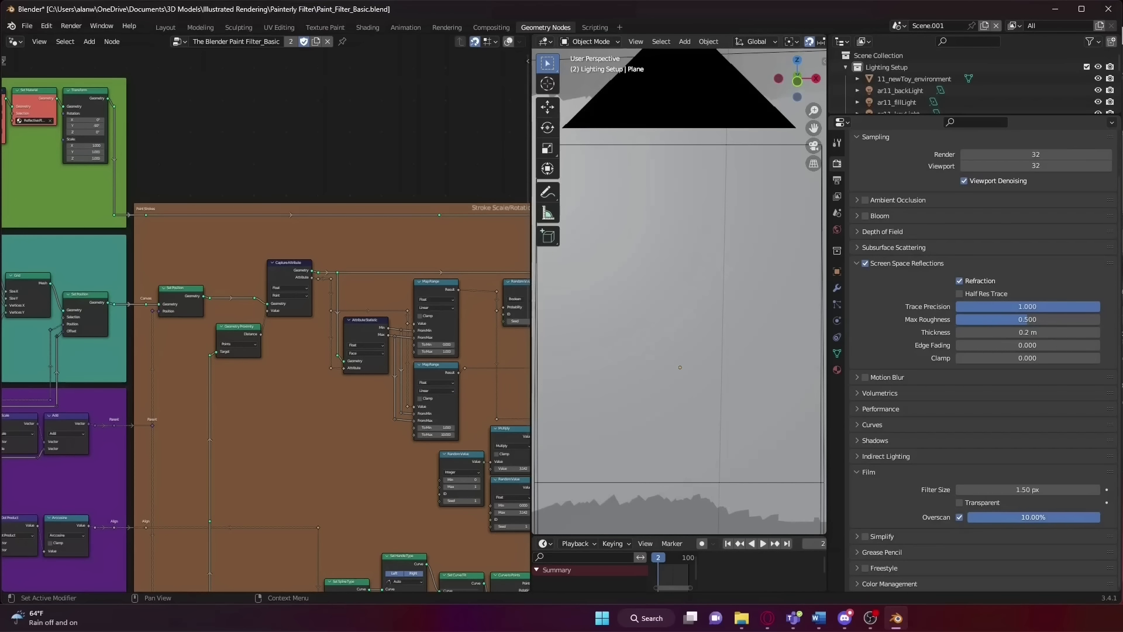
{"action": "double_click", "coordinate": [1033, 517]}
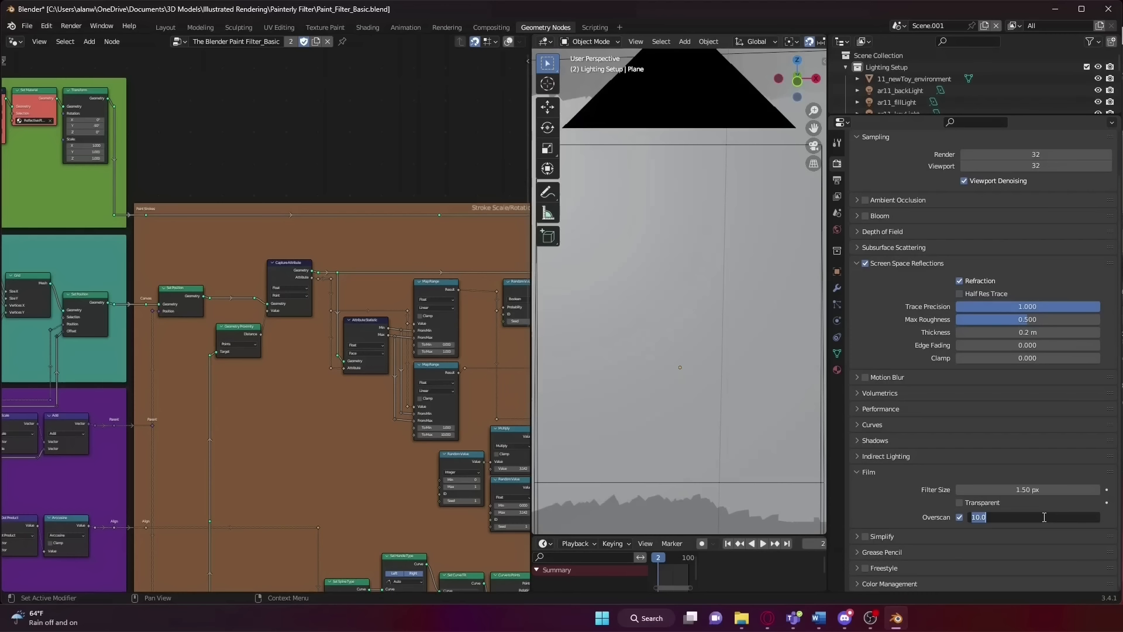
{"action": "type", "text": "15"}
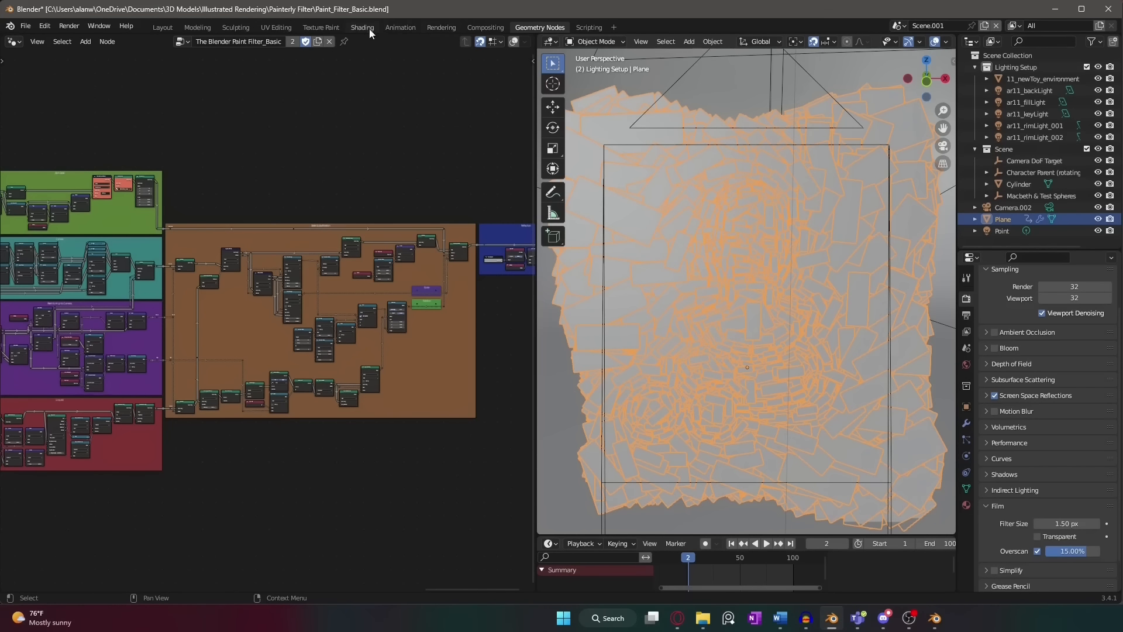
Step: Set the Reflective Plane_Basic material's Blend Mode to Alpha Hashed in the Shading workspace
{"action": "left_click", "coordinate": [361, 27]}
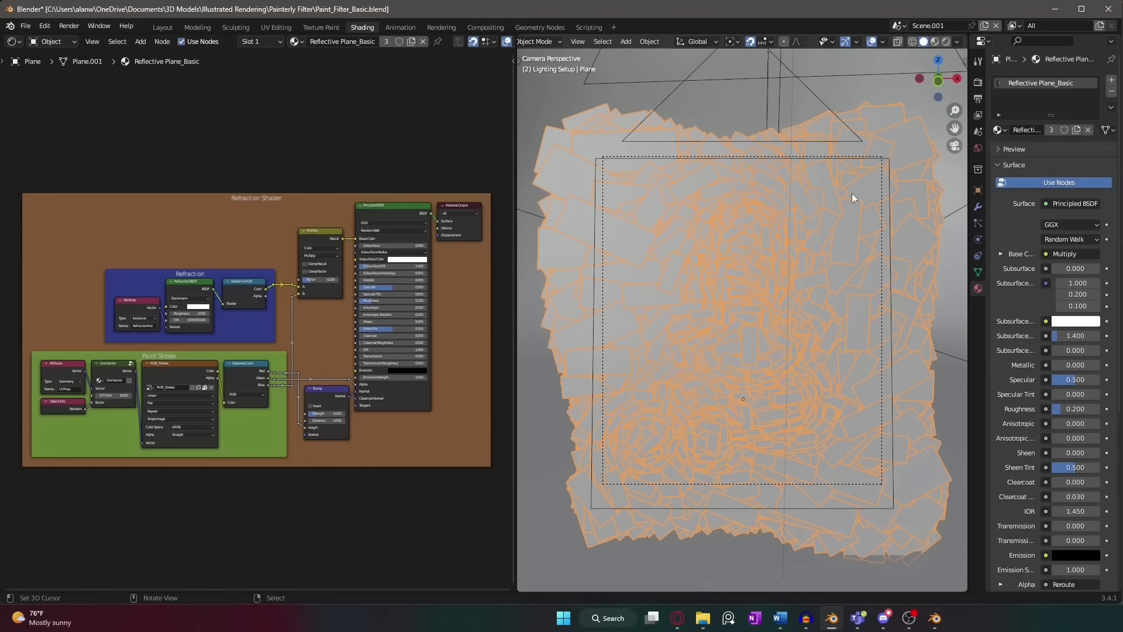
{"action": "scroll", "scroll_direction": "down", "scroll_amount": 3}
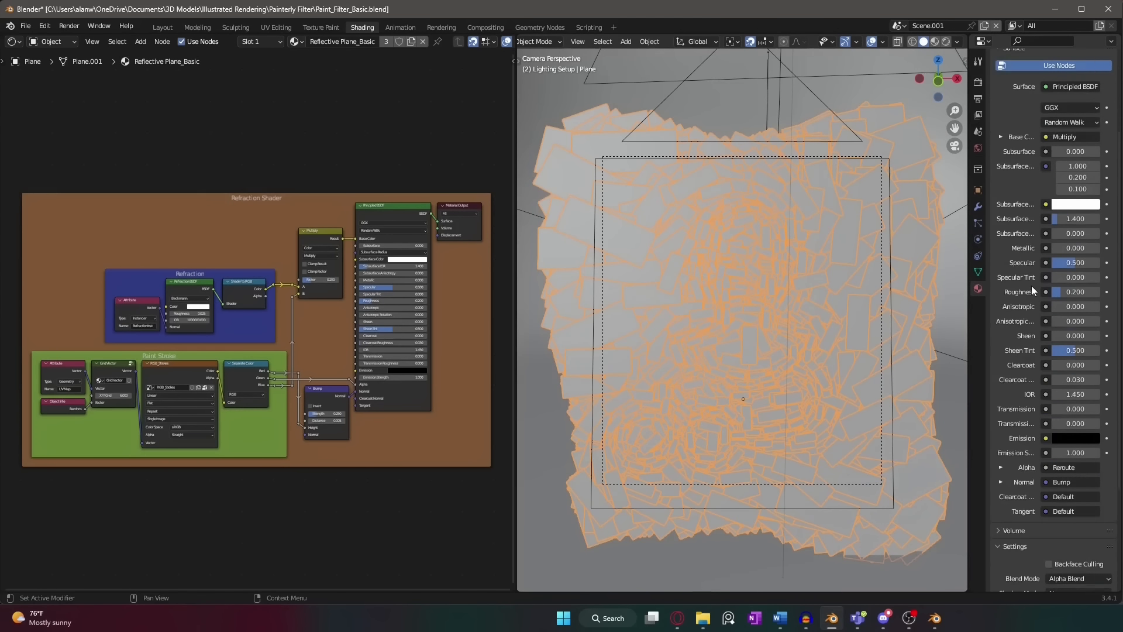
{"action": "scroll", "scroll_direction": "down", "scroll_amount": 3}
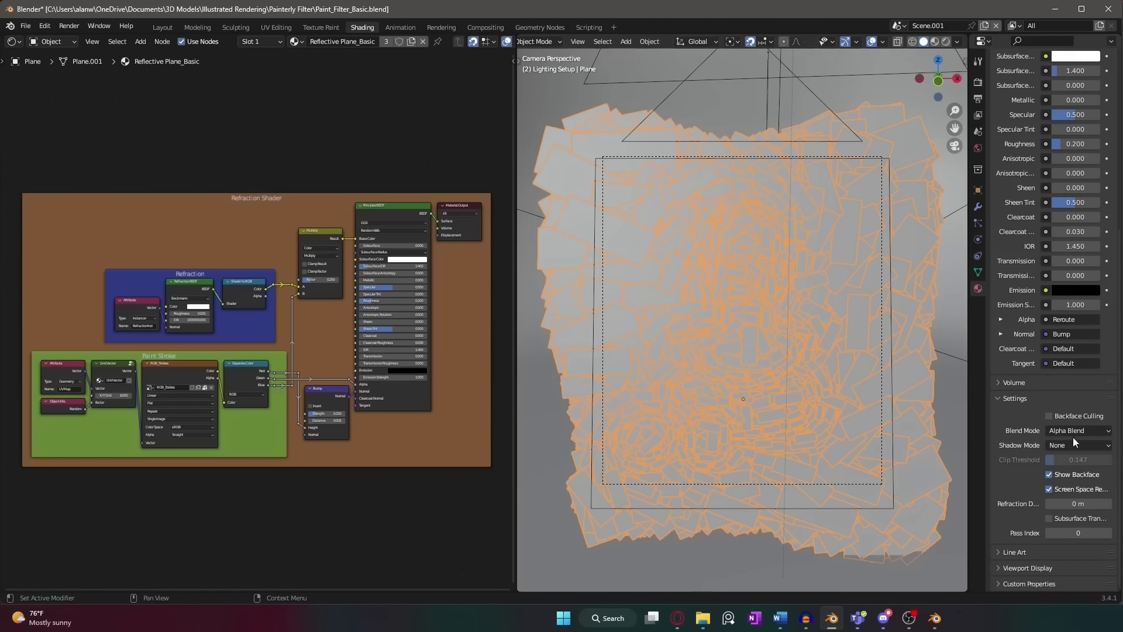
{"action": "left_click", "coordinate": [1077, 431]}
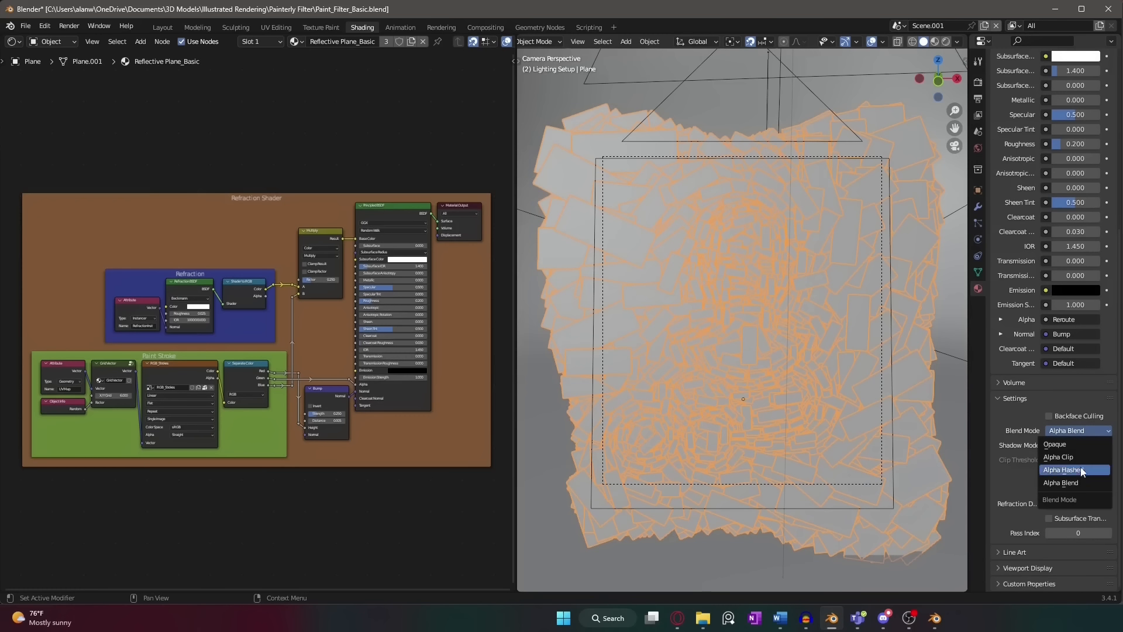
{"action": "left_click", "coordinate": [1064, 469]}
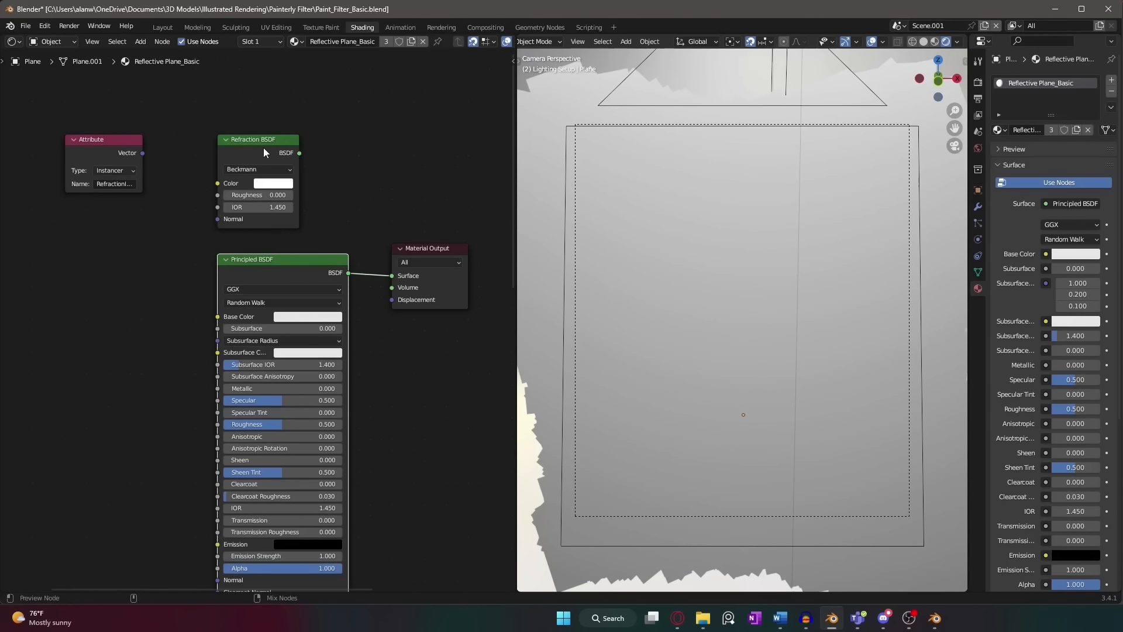
Step: Link the Refraction BSDF to the Material Output surface and set roughness to 0.025
{"action": "left_click_drag", "start_coordinate": [300, 153], "coordinate": [392, 275]}
{"action": "type", "text": "10000.00"}
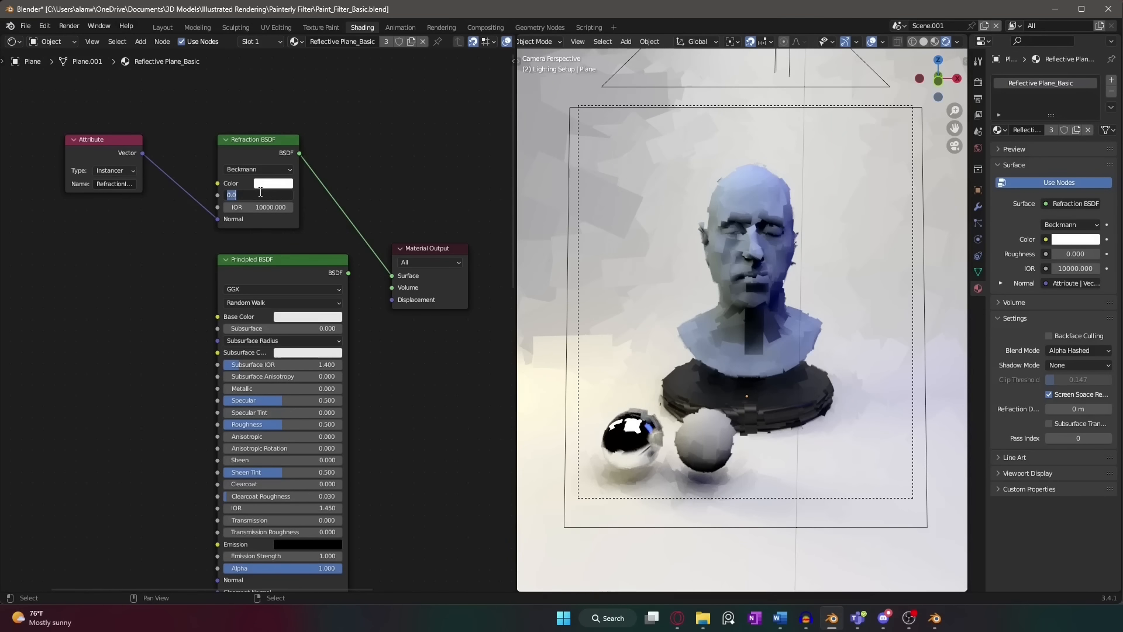
{"action": "type", "text": "0.025"}
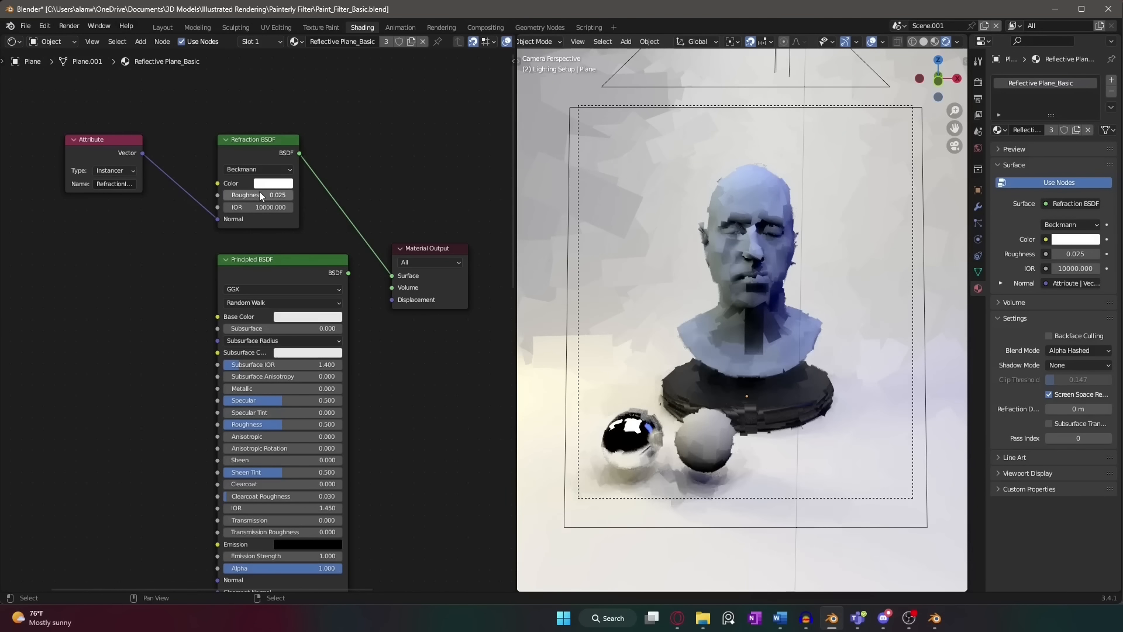